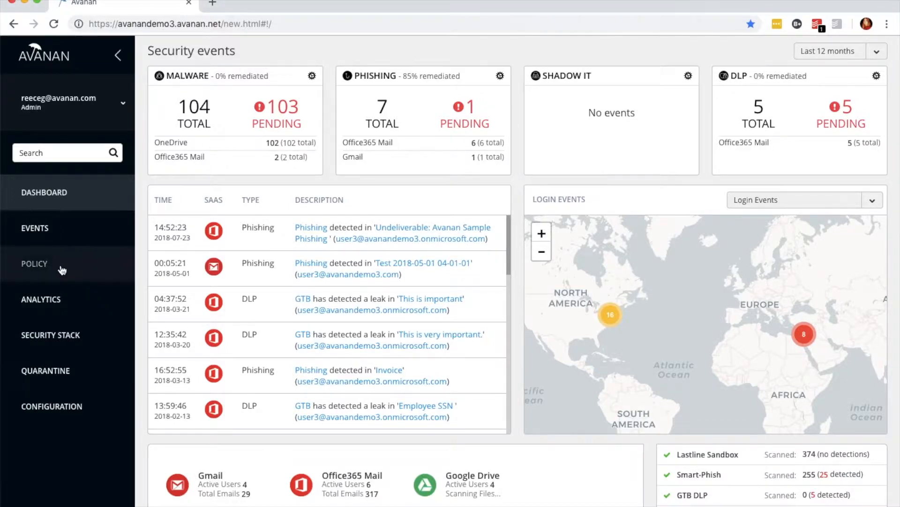
Step: Begin a new policy rule from the Policy page with Office 365 Emails as its SaaS
click(34, 263)
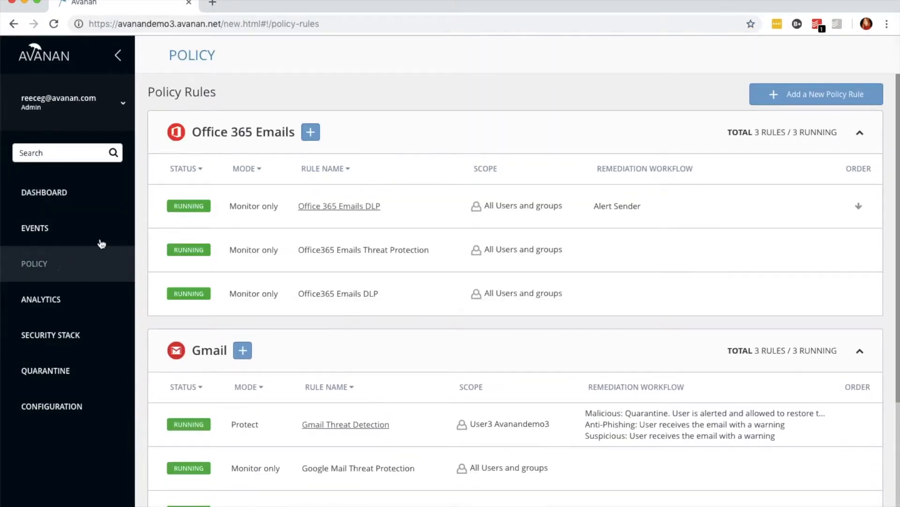
click(815, 93)
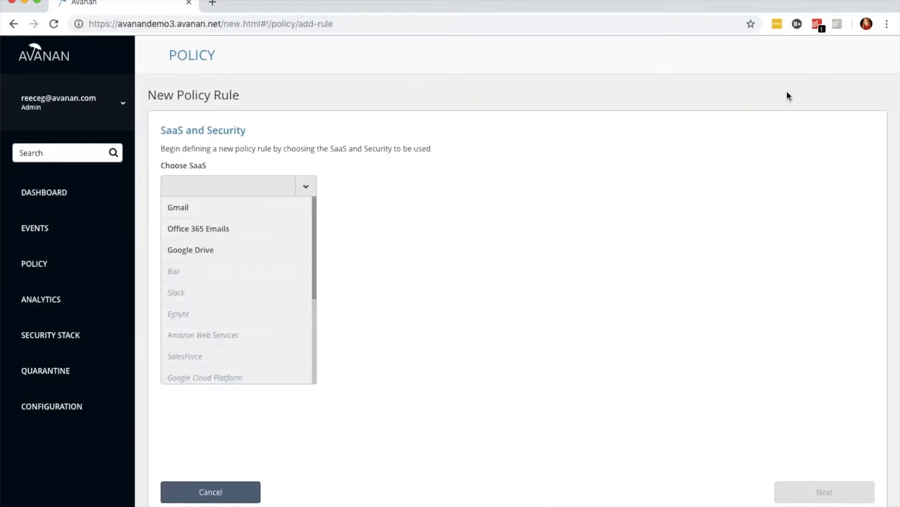
click(197, 228)
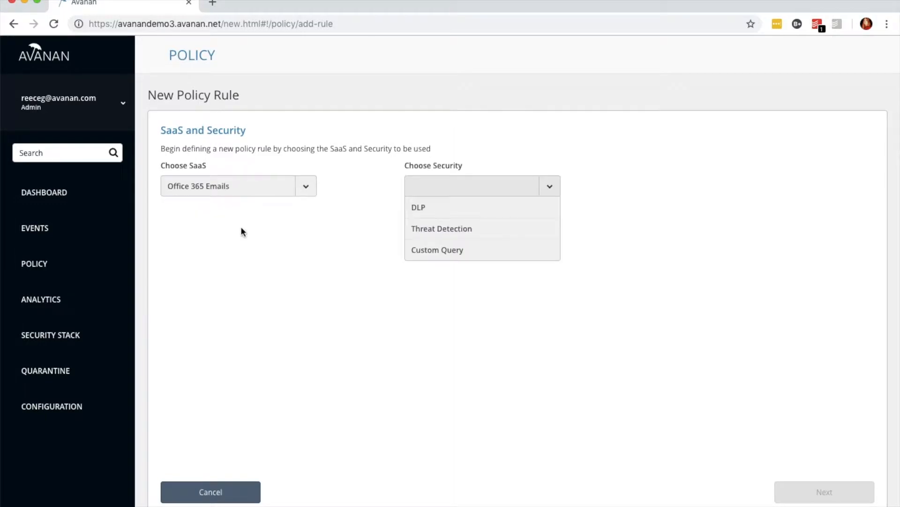
mouse_move(377, 237)
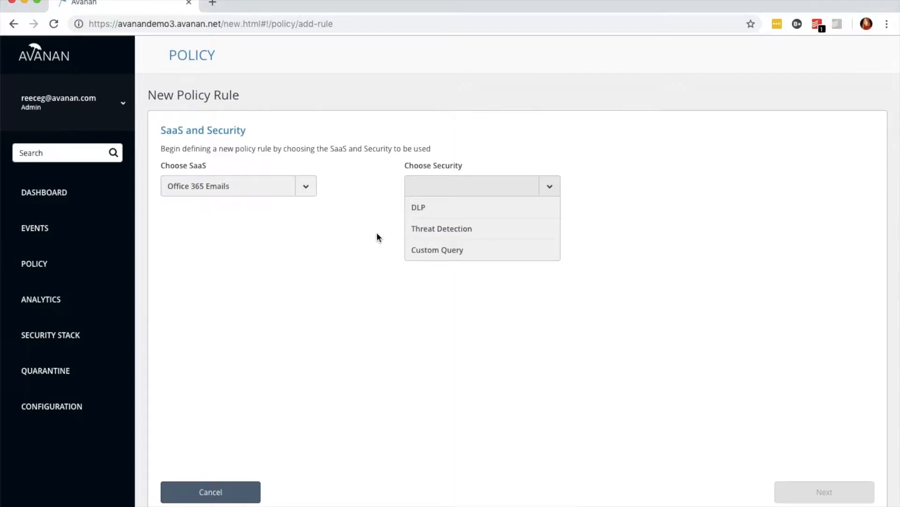
Step: Choose Threat Detection security and proceed to the details of 'Office 365 Emails Threat Detection'
click(441, 228)
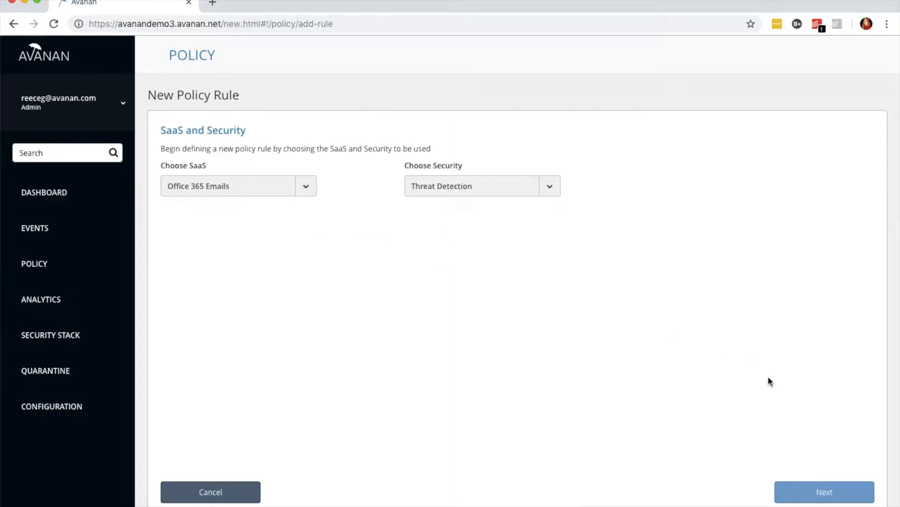
click(823, 491)
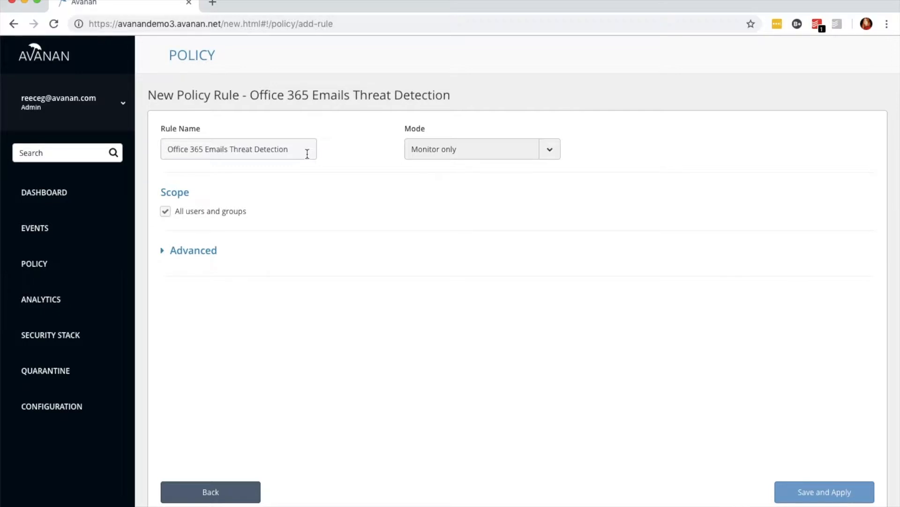
click(238, 149)
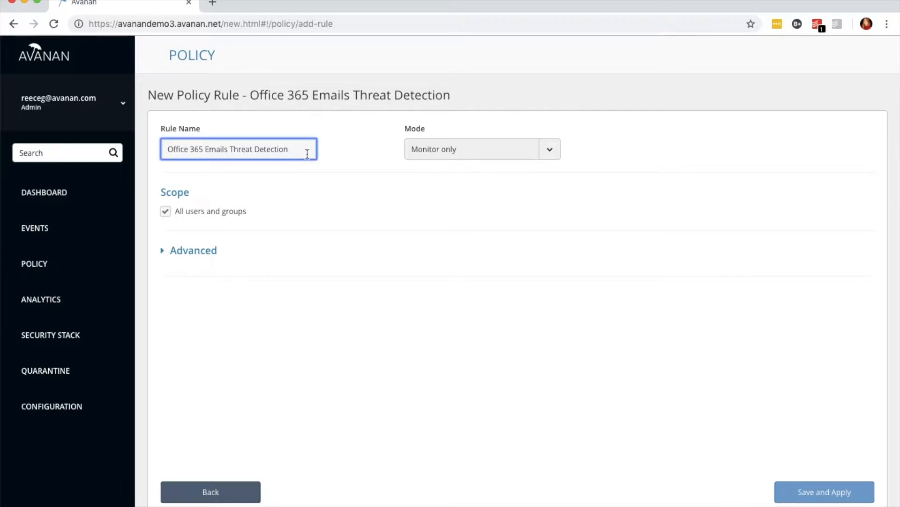
mouse_move(493, 149)
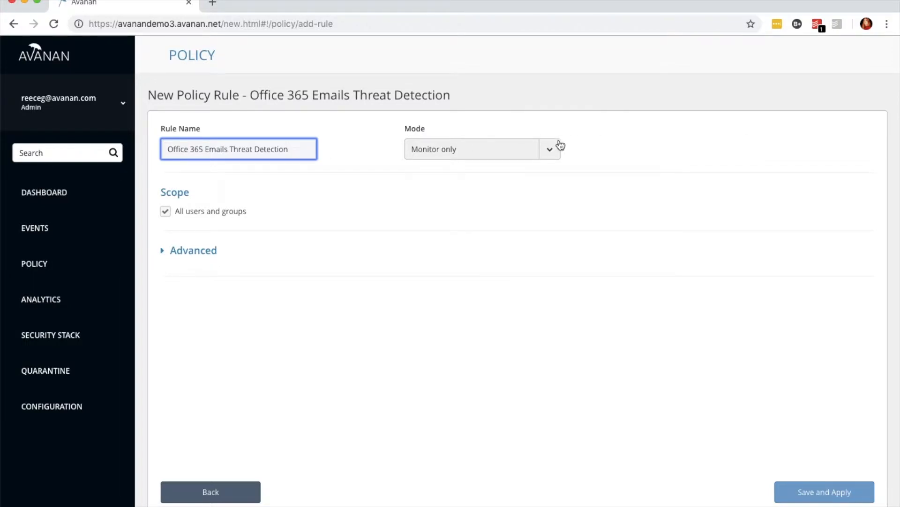
mouse_move(552, 149)
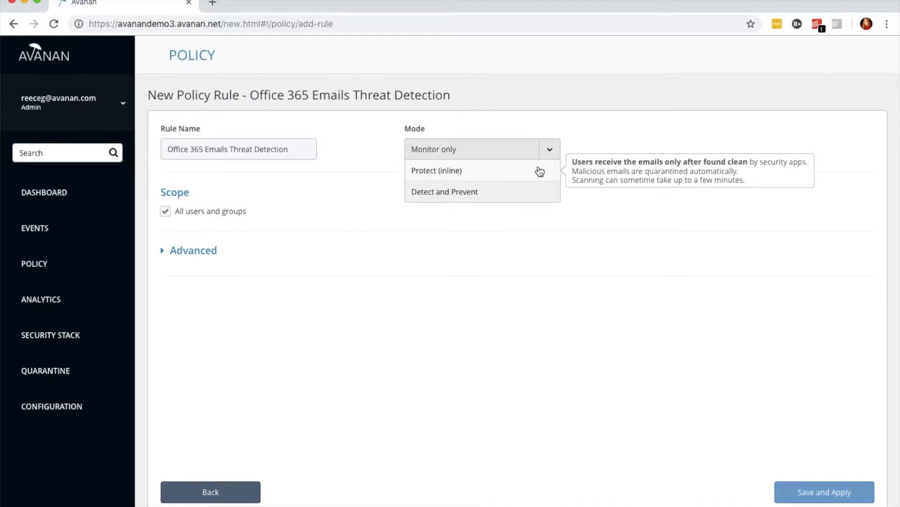
Step: Set the rule mode to Protect (inline) and expand the Advanced settings
click(436, 170)
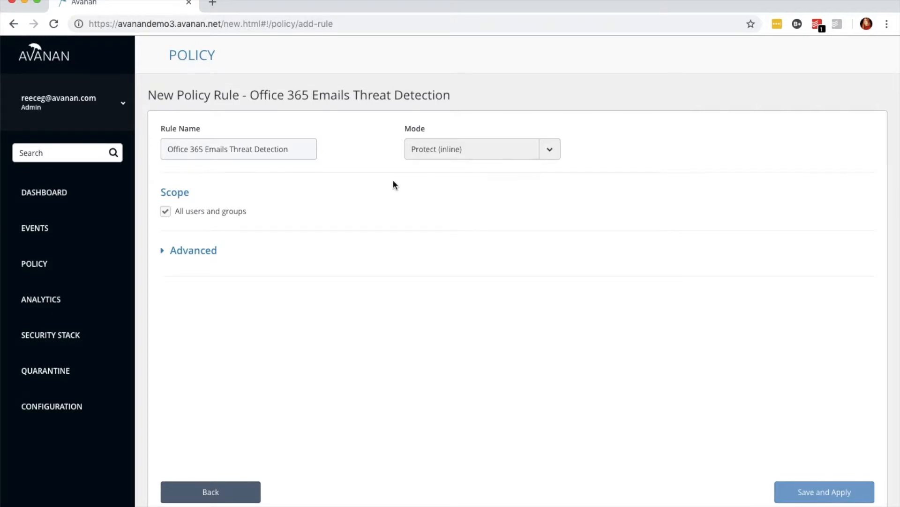
mouse_move(178, 262)
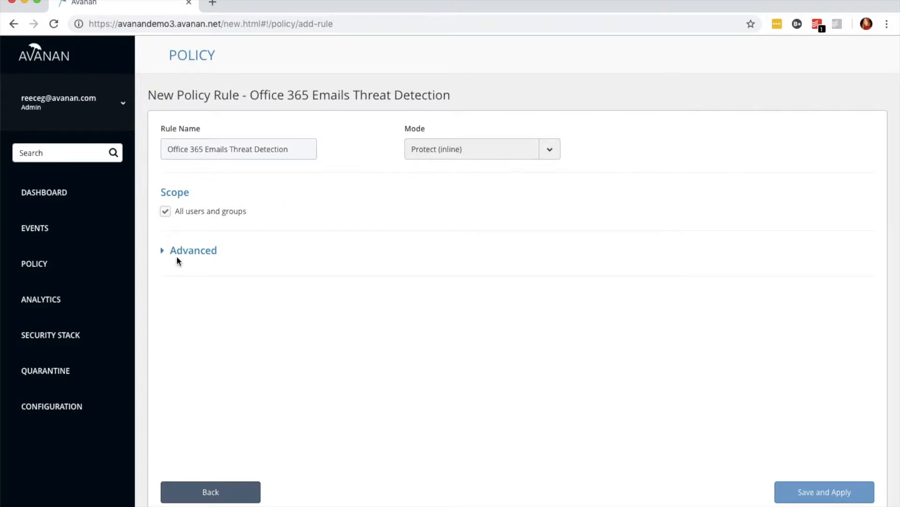
click(193, 250)
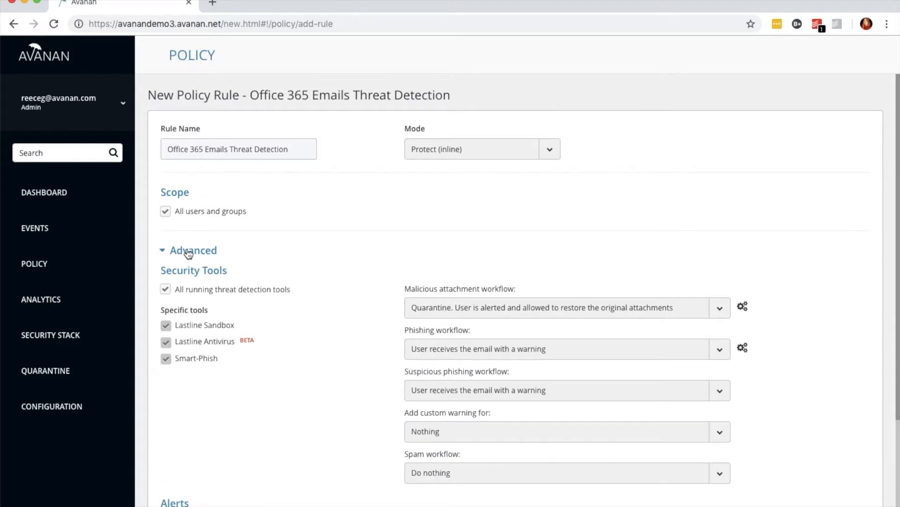
mouse_move(787, 239)
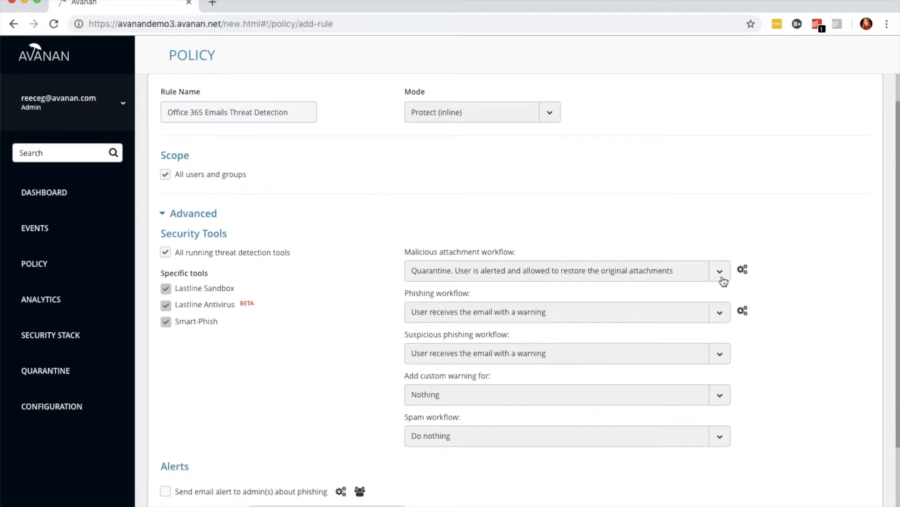
Step: Set malicious attachment and phishing workflows to quarantine with user restore requests needing admin approval
click(719, 270)
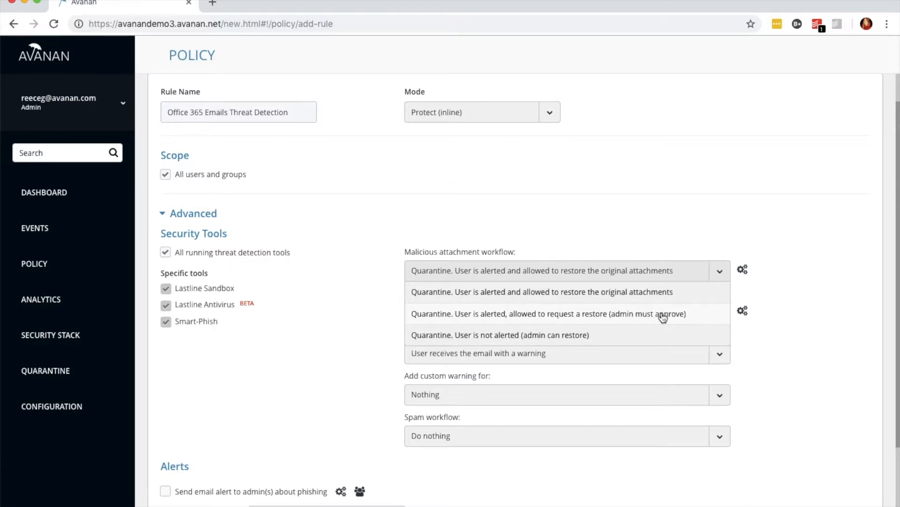
click(541, 314)
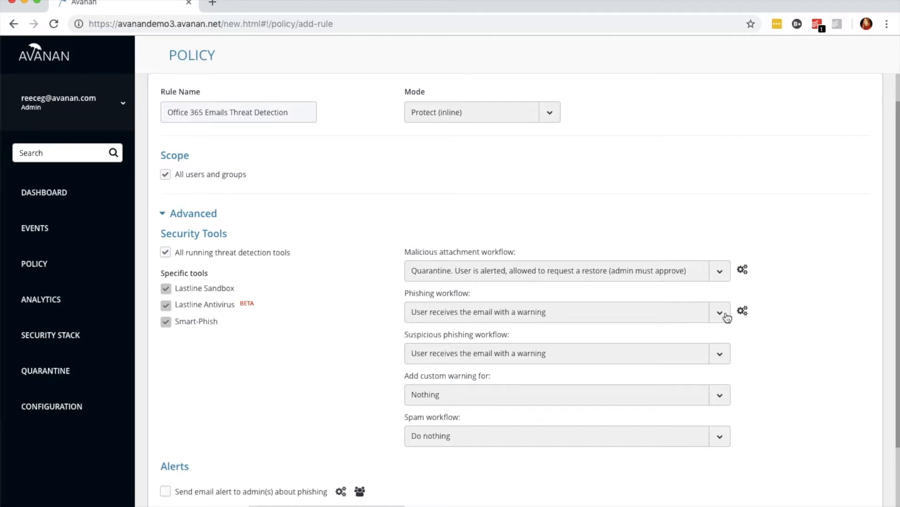
click(720, 312)
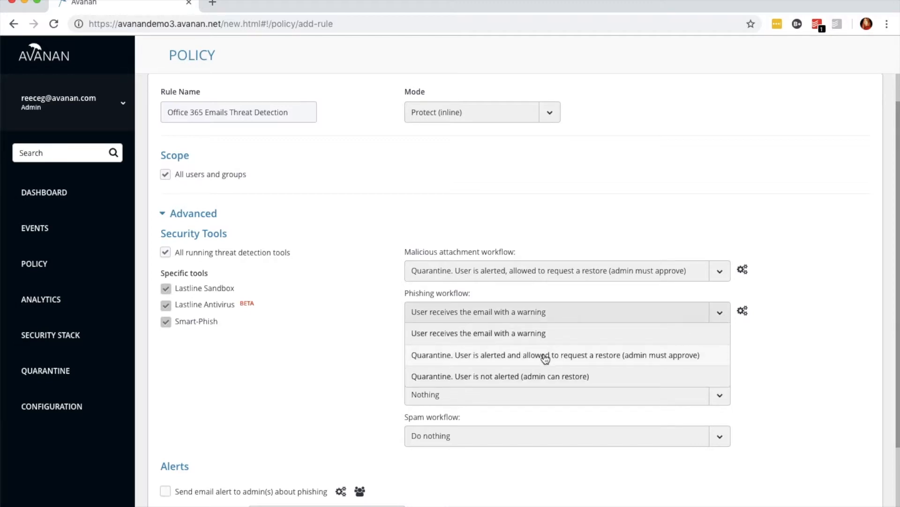
click(554, 355)
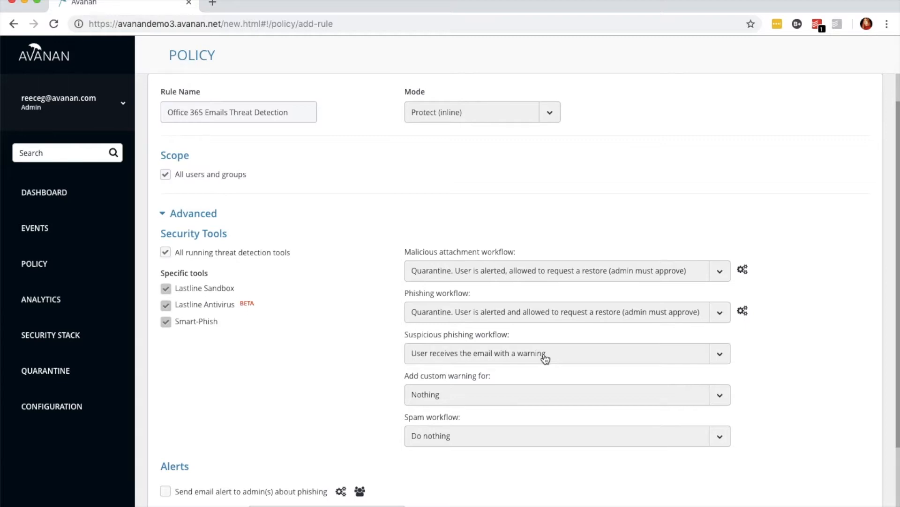
Step: Enable 'Send email alert to admin(s) about phishing' under Alerts
scroll(down, 3)
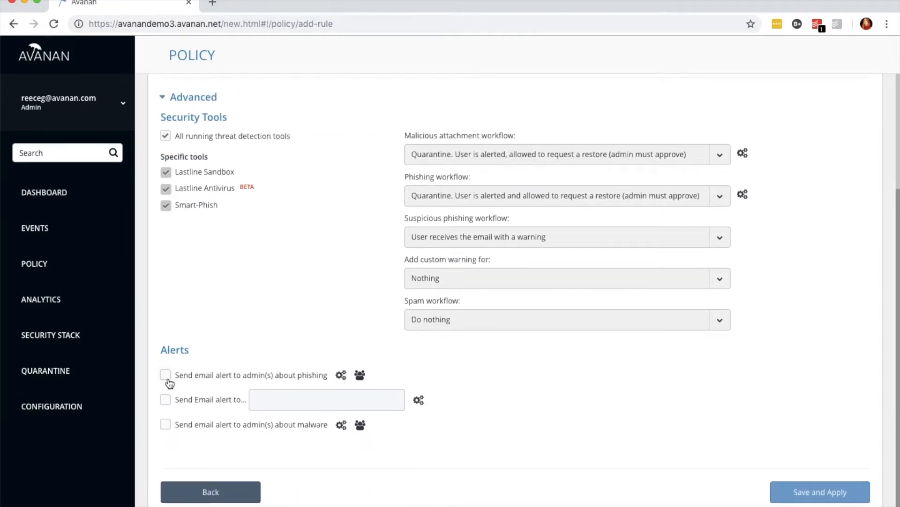
click(165, 375)
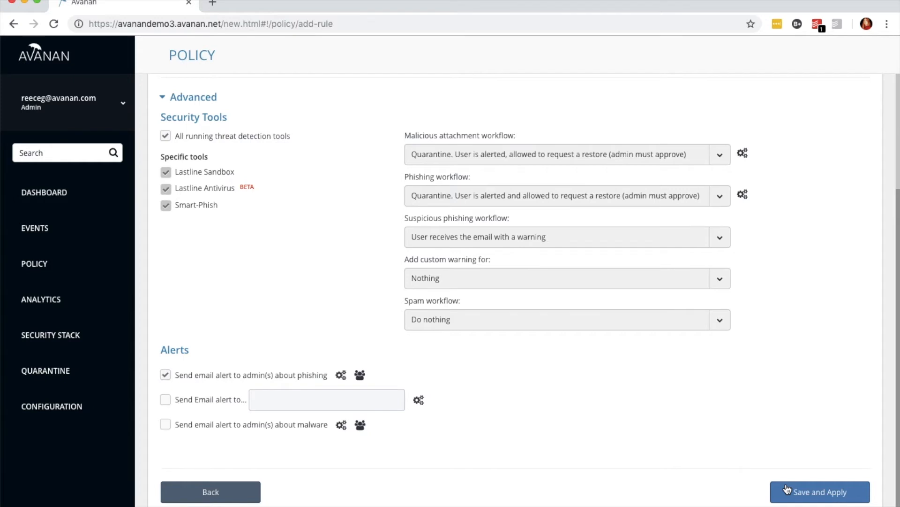
Step: Save and apply the rule so it lists as running in Protect mode
click(820, 492)
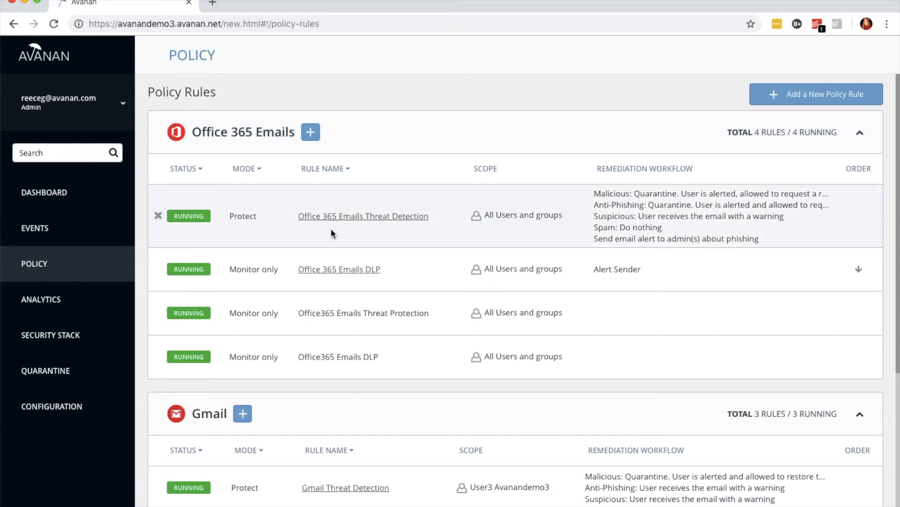
mouse_move(592, 219)
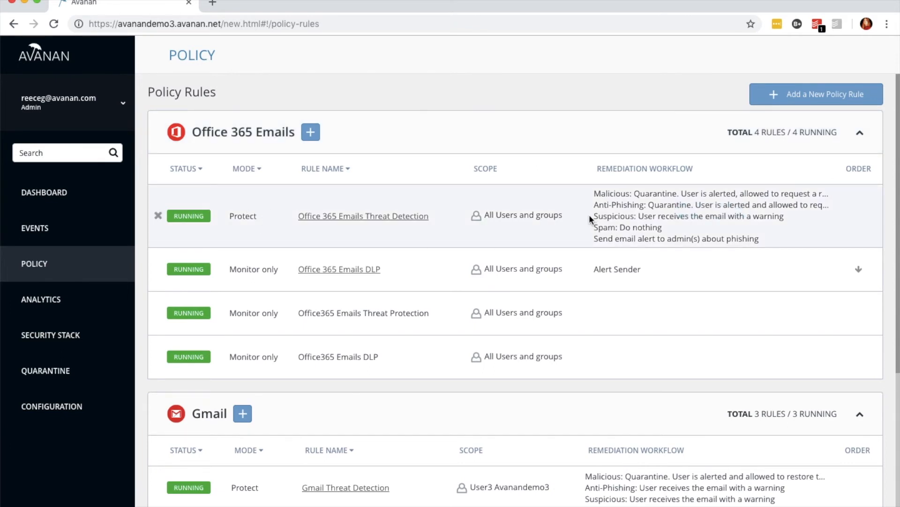